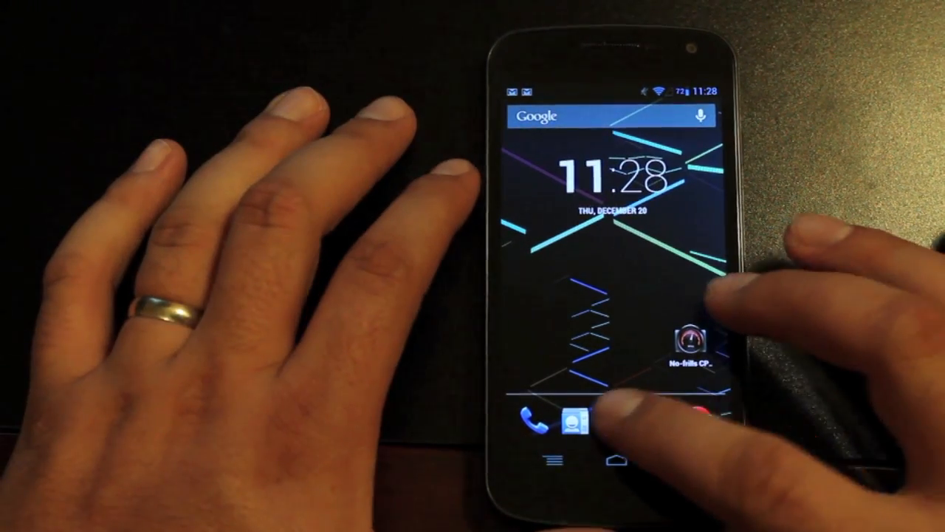
# Step: View About phone (Android 4.2.1, build JOP40D) in Settings, then return home toward the app drawer
pyautogui.click(583, 421)
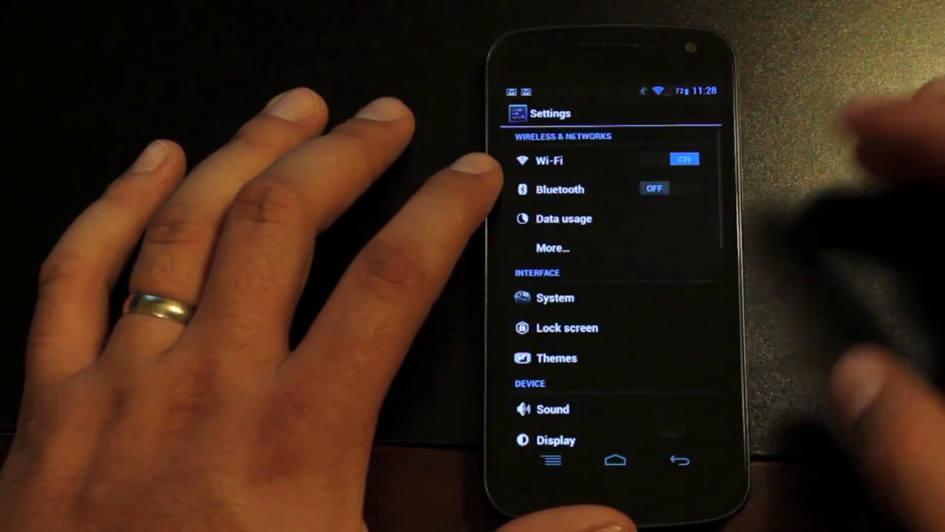
pyautogui.scroll(-3)
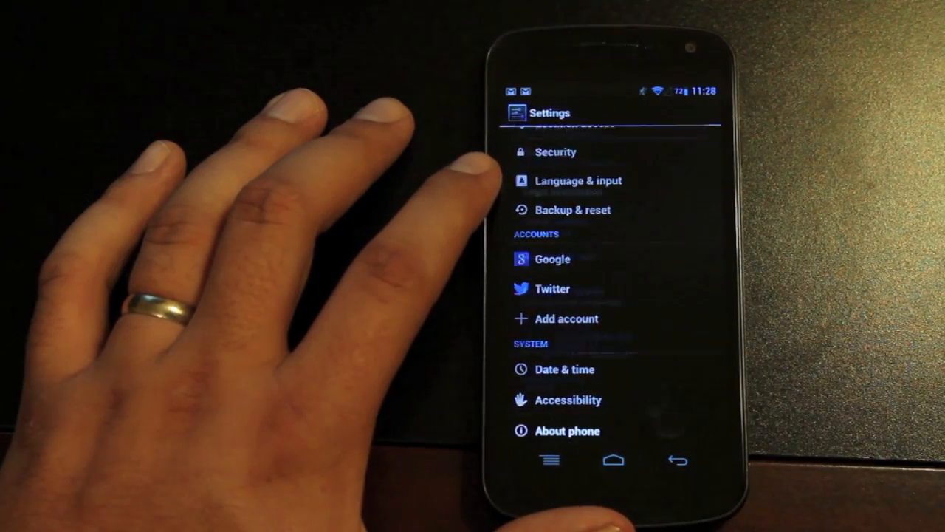
pyautogui.click(567, 431)
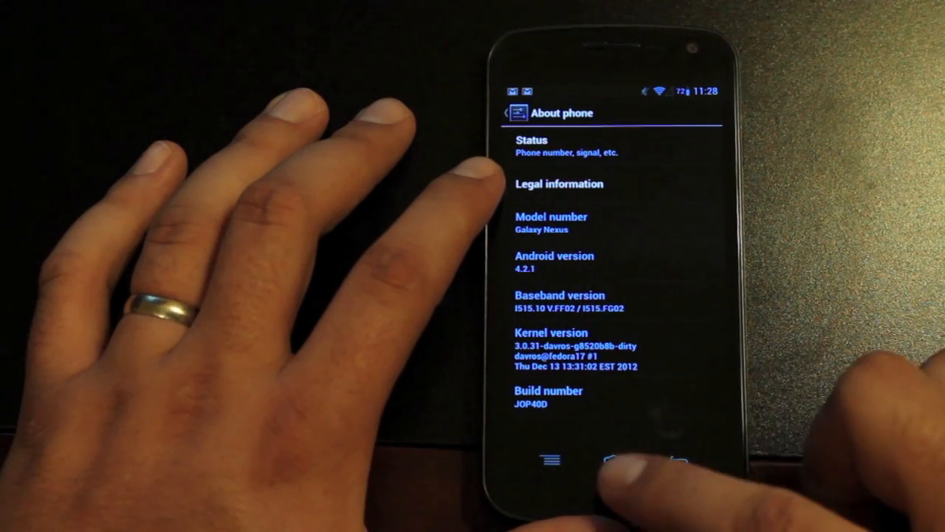
pyautogui.click(611, 461)
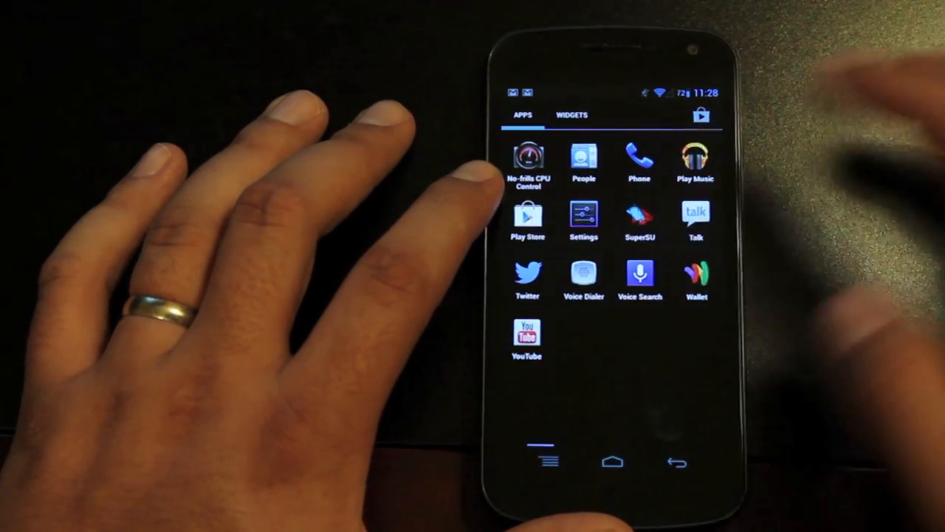
# Step: Close the app drawer and land back on the home screen
pyautogui.click(582, 219)
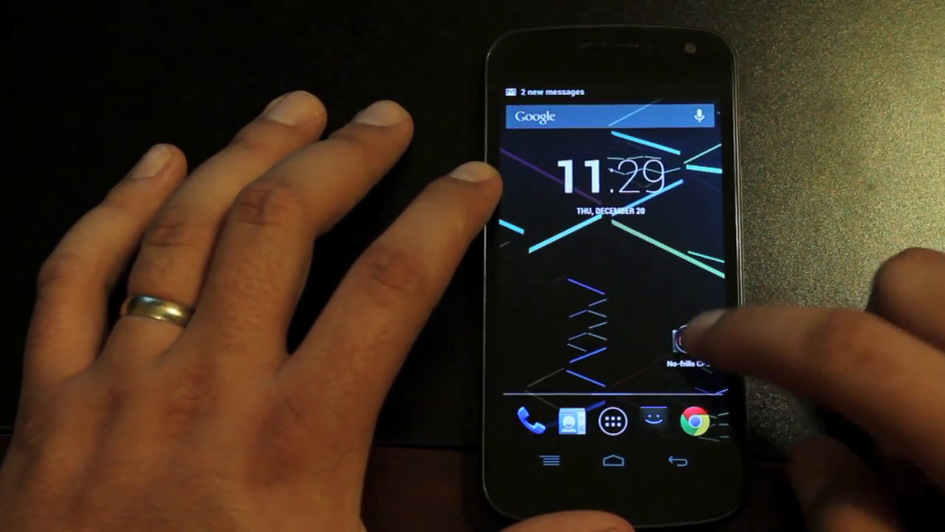
pyautogui.click(681, 340)
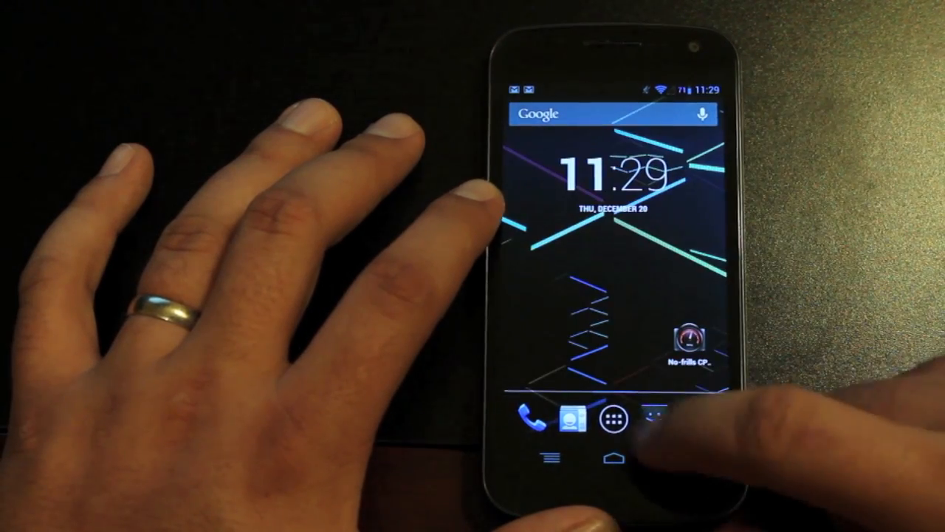
pyautogui.click(611, 420)
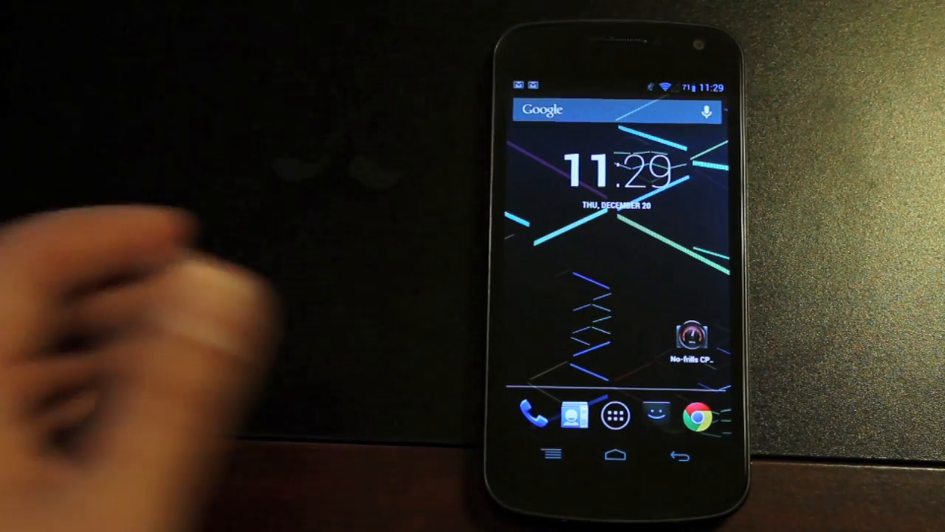
pyautogui.moveTo(605, 84); pyautogui.dragTo(605, 295)
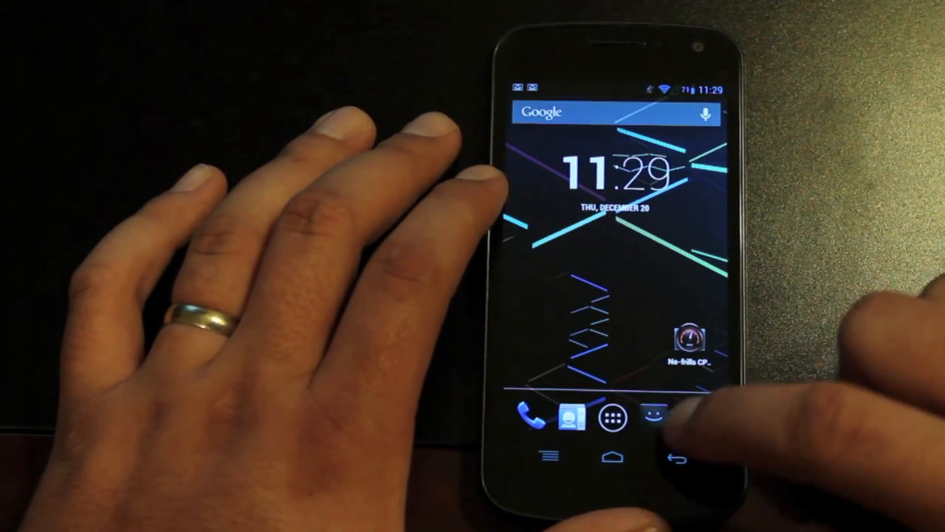
pyautogui.click(653, 407)
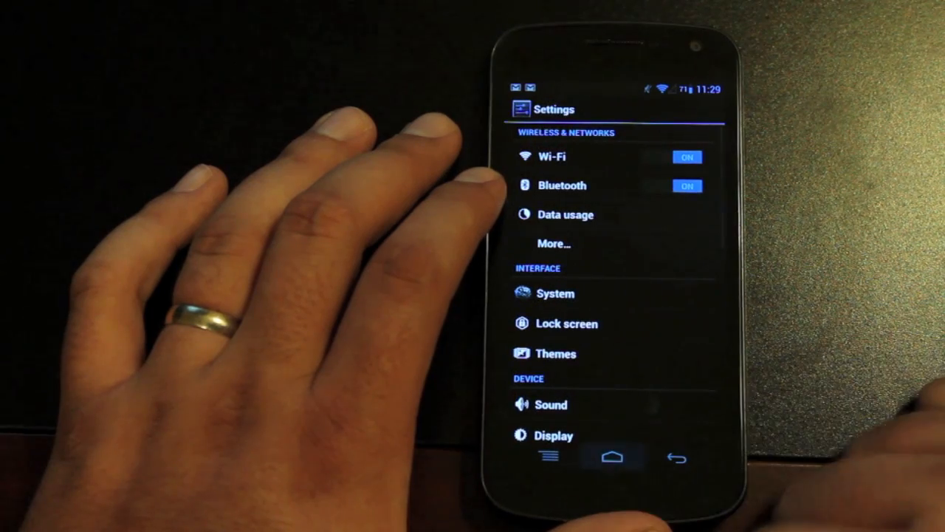
pyautogui.click(611, 455)
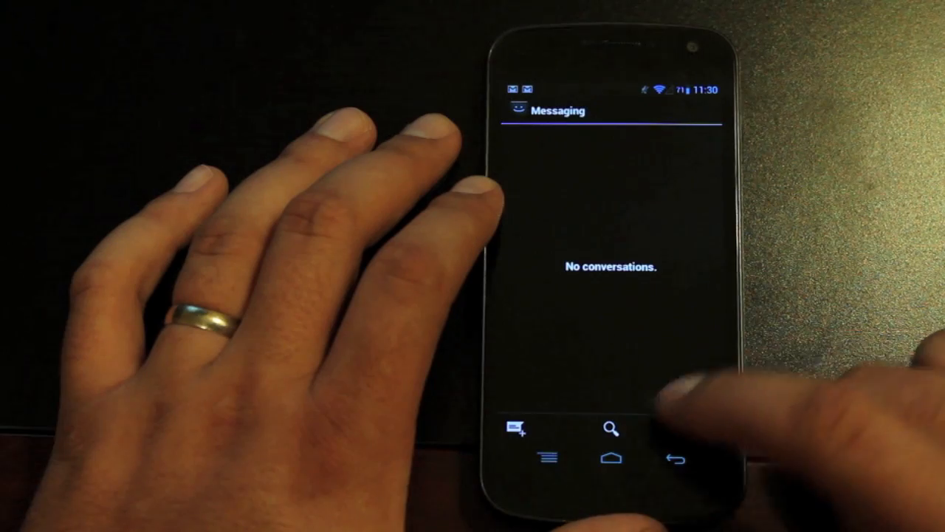
pyautogui.click(517, 429)
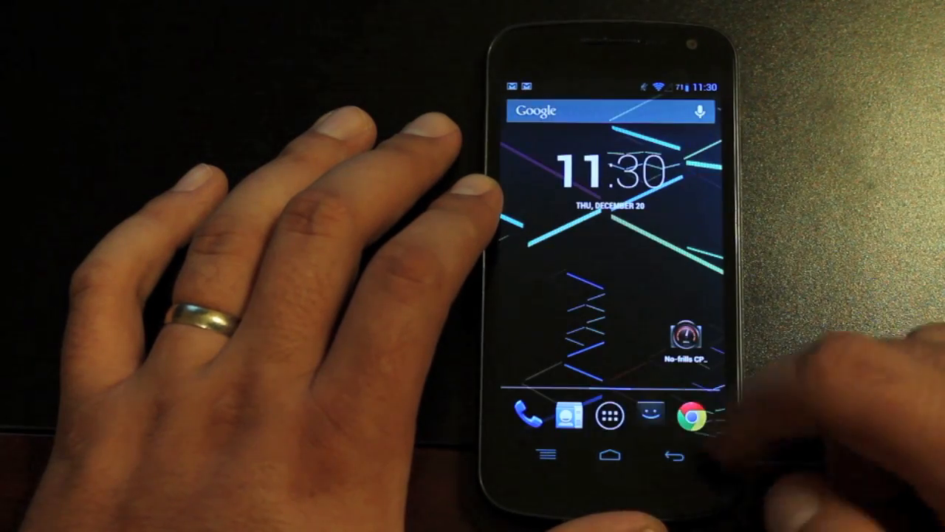
pyautogui.moveTo(613, 81); pyautogui.dragTo(613, 296)
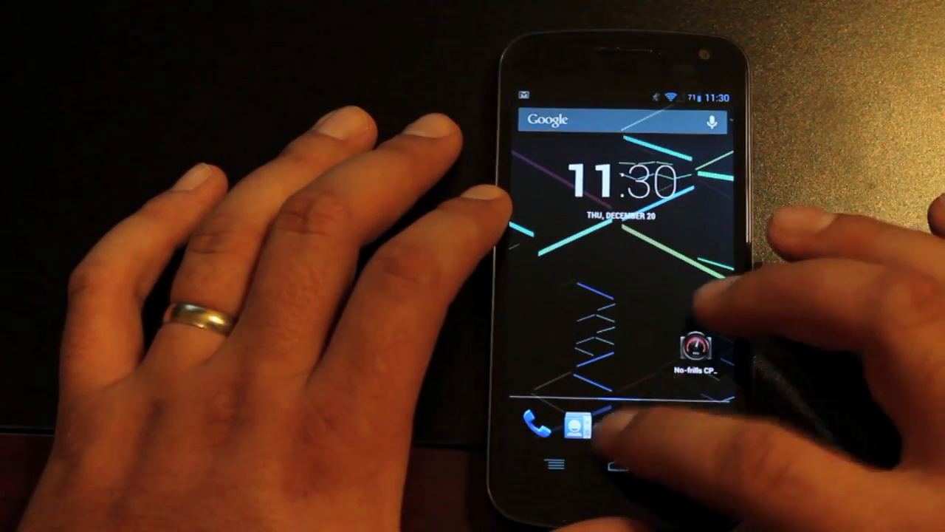
# Step: Enable the Signal and Auto Rotate toggles under System > Quick Settings Control, then return home
pyautogui.click(568, 427)
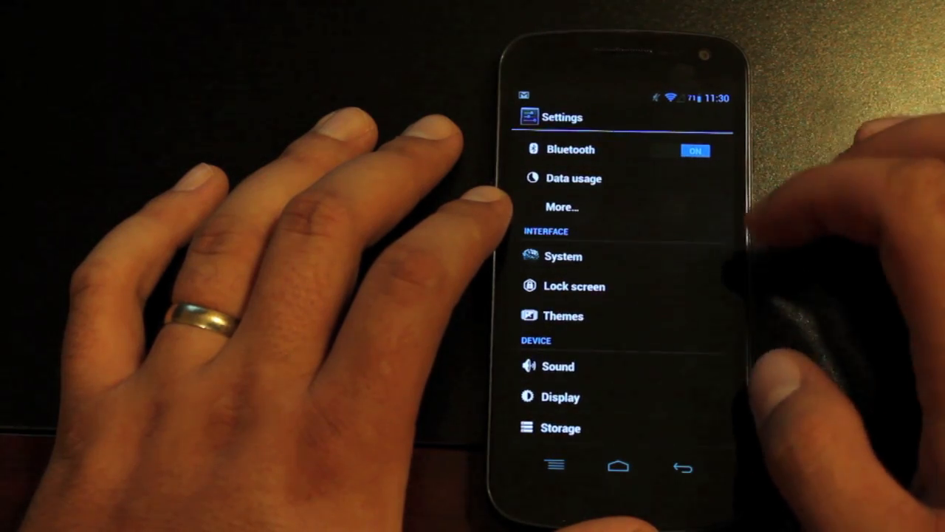
pyautogui.click(565, 257)
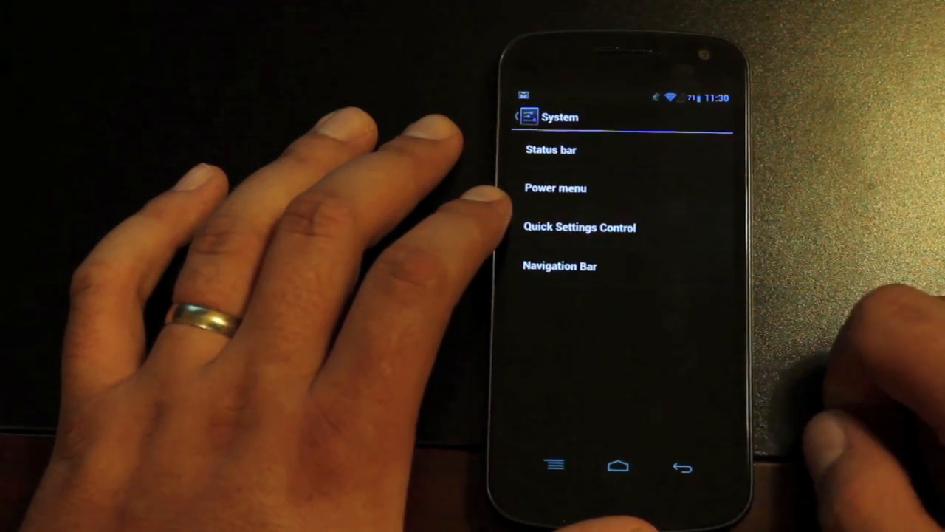
pyautogui.click(579, 227)
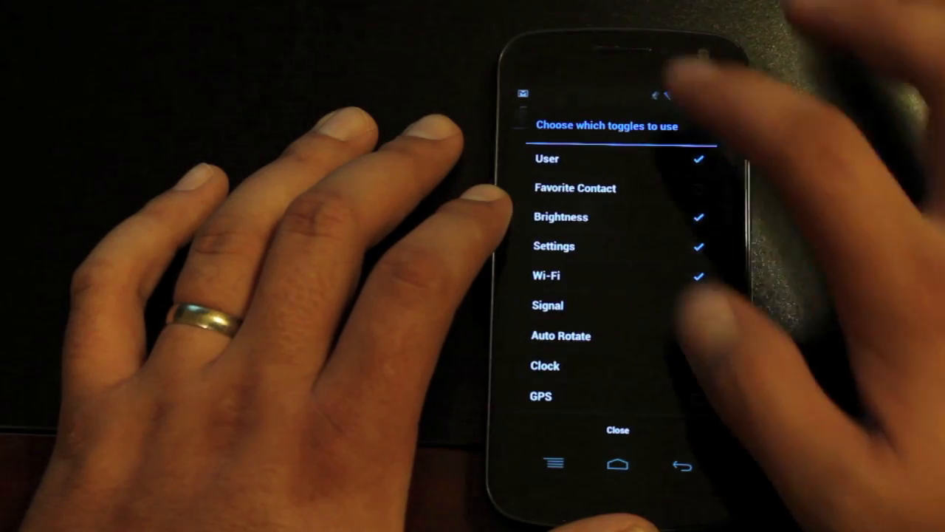
pyautogui.click(617, 430)
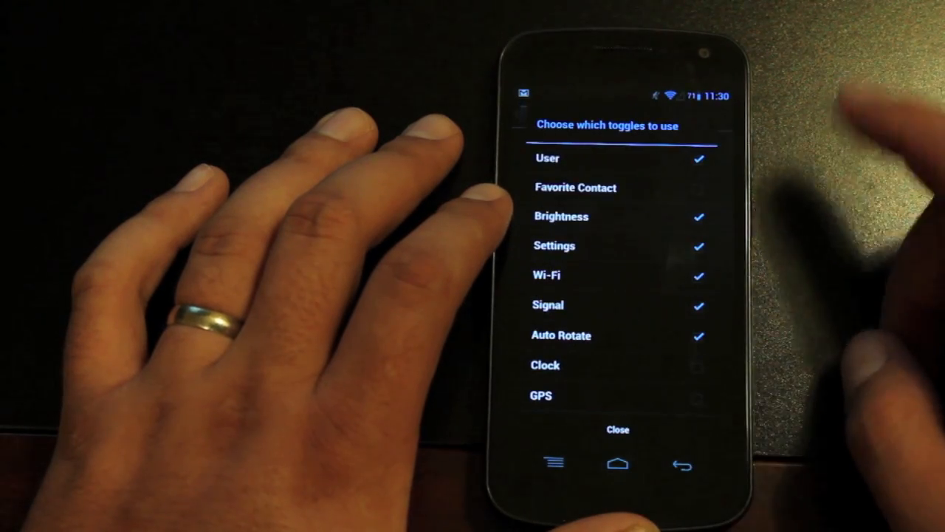
pyautogui.scroll(-3)
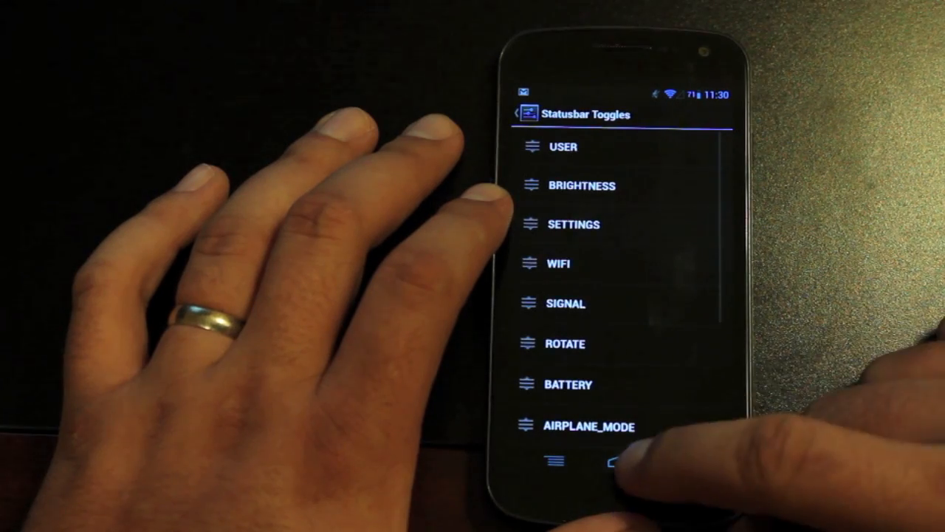
pyautogui.click(613, 458)
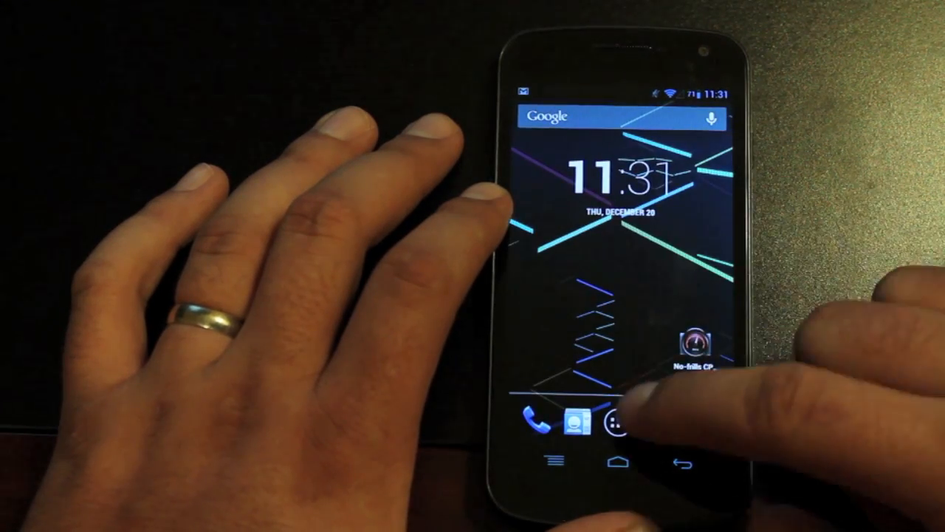
# Step: Navigate from the app drawer into Settings > System > Quick Settings Control (Statusbar Toggles)
pyautogui.click(618, 421)
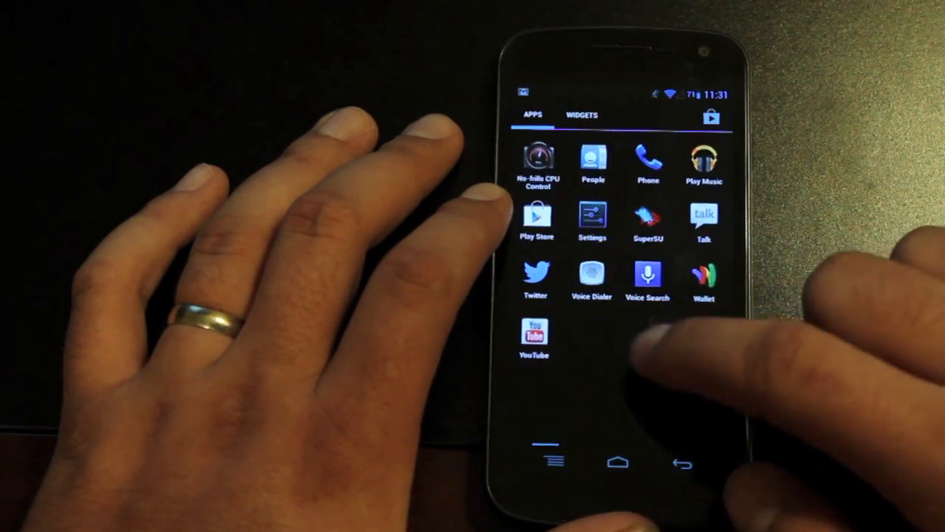
pyautogui.click(591, 218)
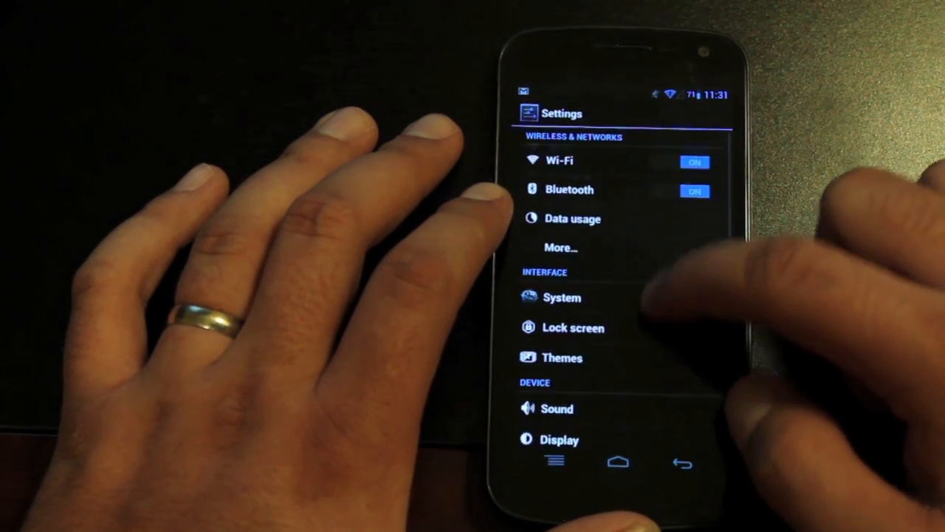
pyautogui.click(561, 297)
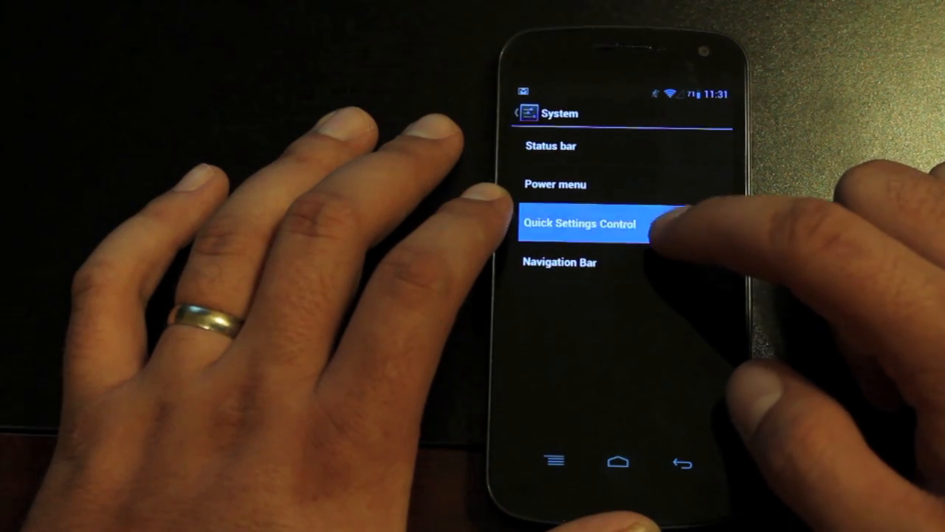
pyautogui.click(579, 224)
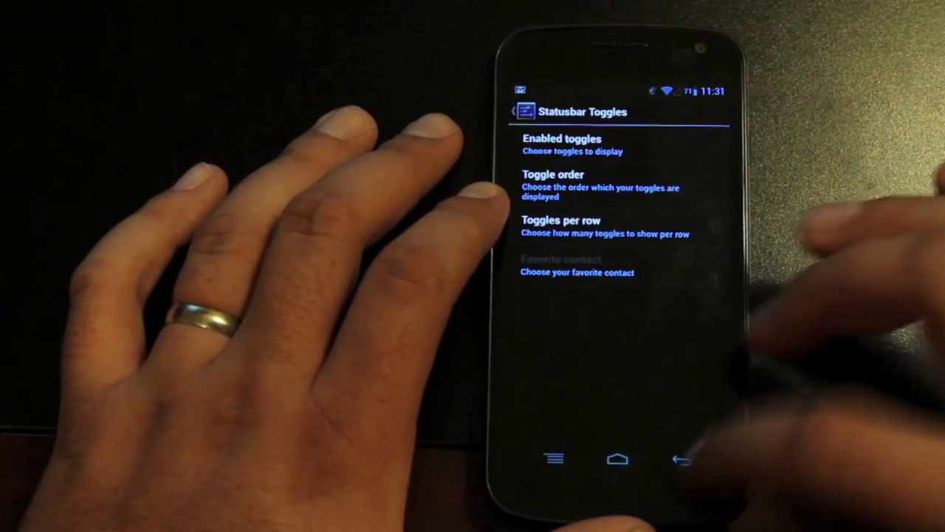
# Step: In Status bar settings, try the clock on the right, then set it back to centered
pyautogui.click(682, 459)
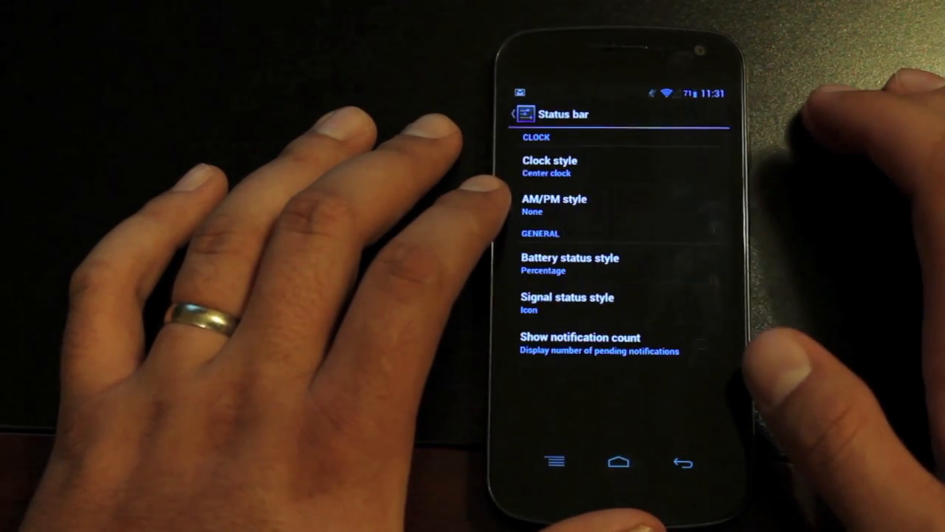
pyautogui.click(550, 165)
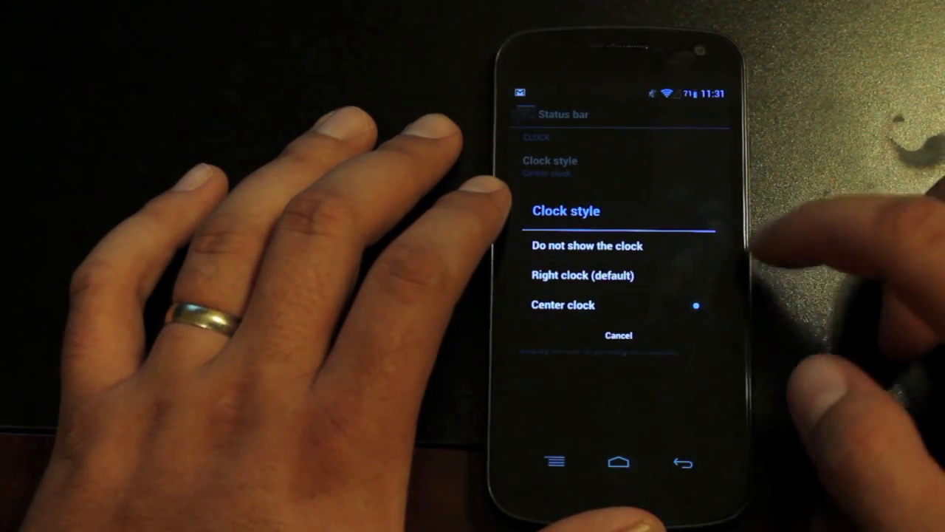
pyautogui.click(583, 276)
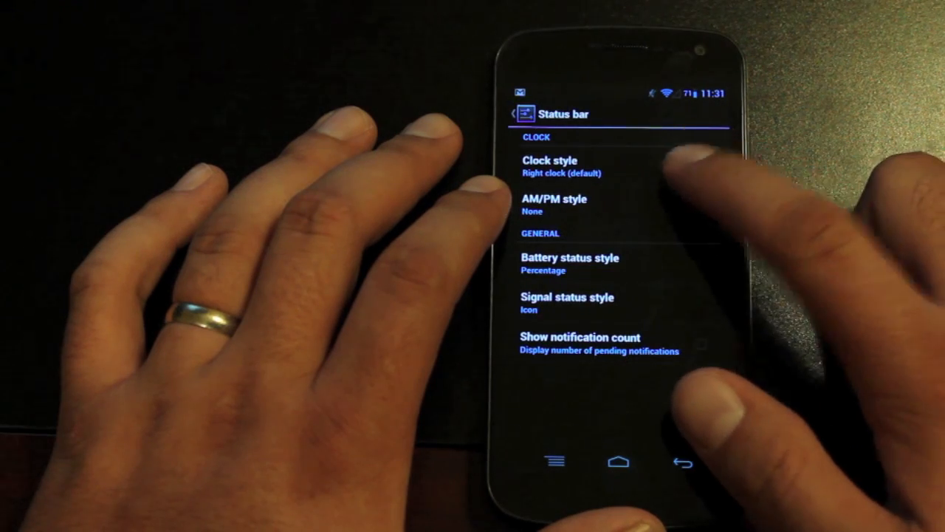
pyautogui.click(550, 166)
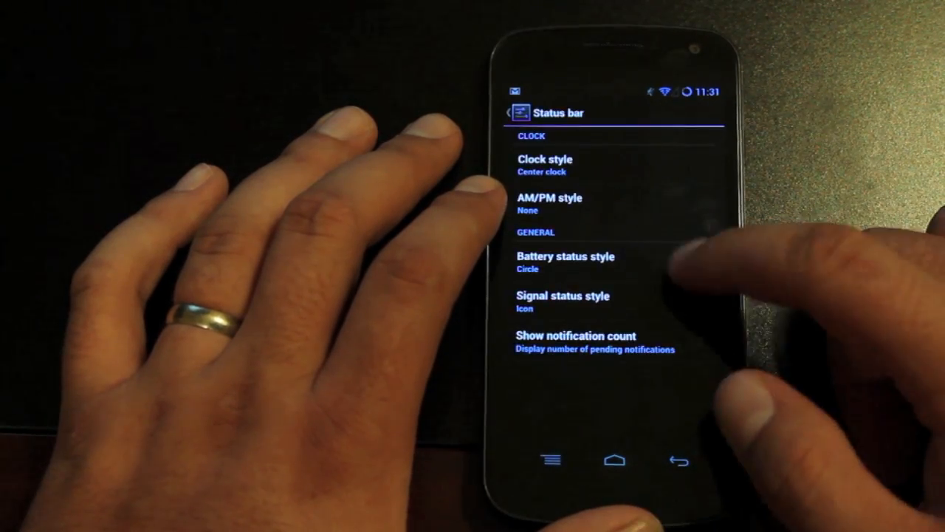
pyautogui.click(563, 263)
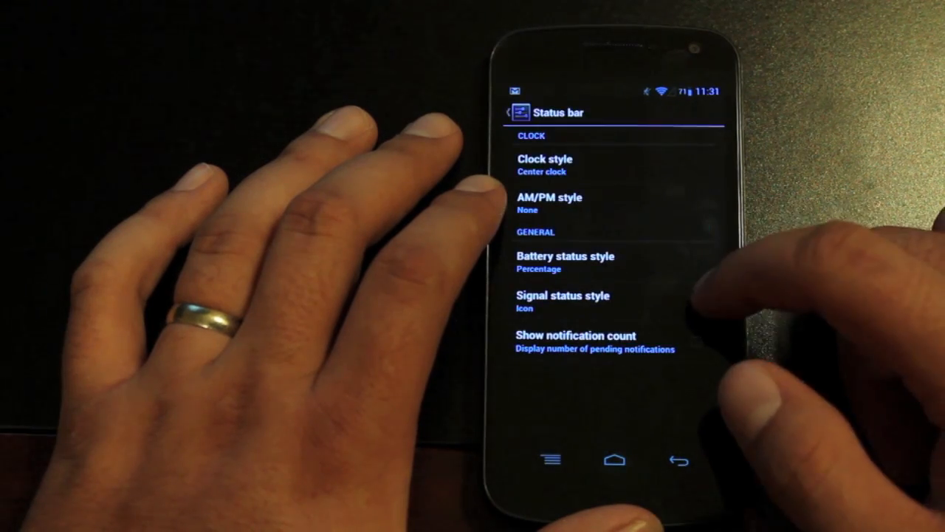
# Step: Set the battery status style to Percentage and go back to the System settings list
pyautogui.click(565, 257)
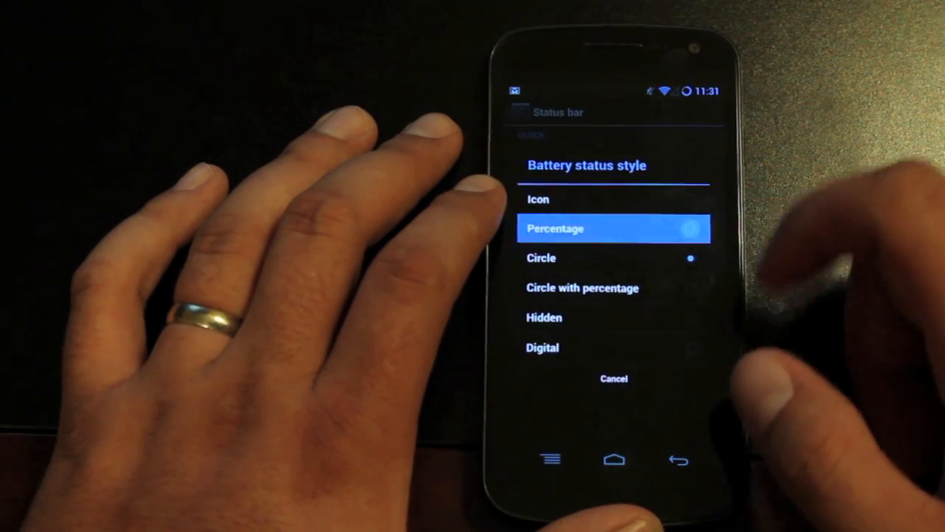
pyautogui.click(615, 227)
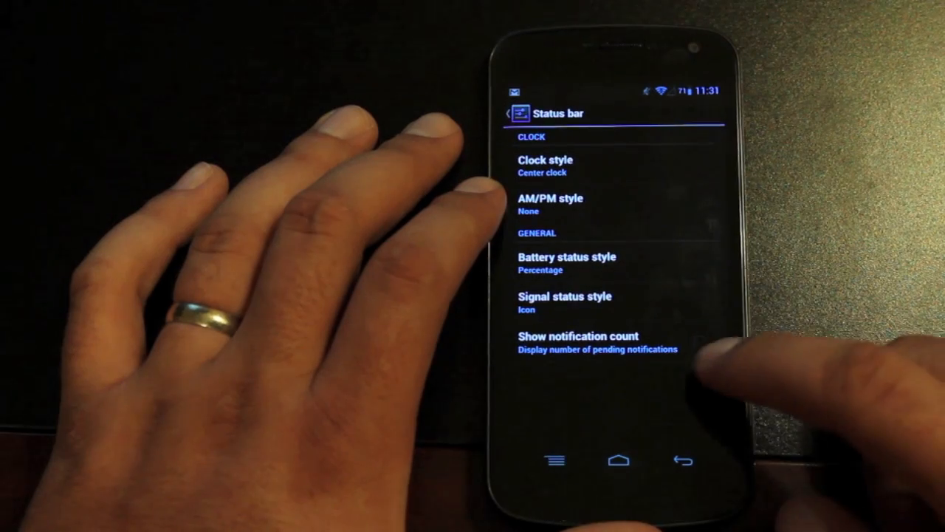
pyautogui.click(579, 342)
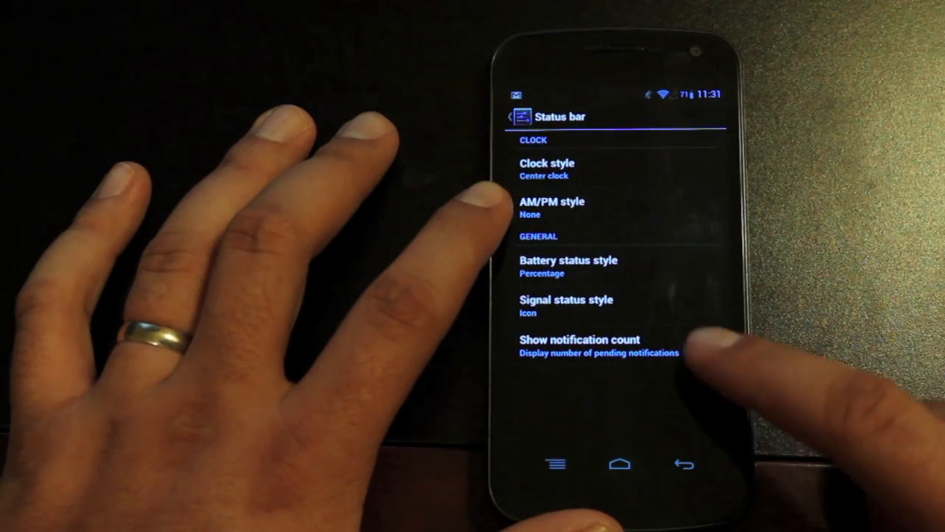
pyautogui.click(508, 115)
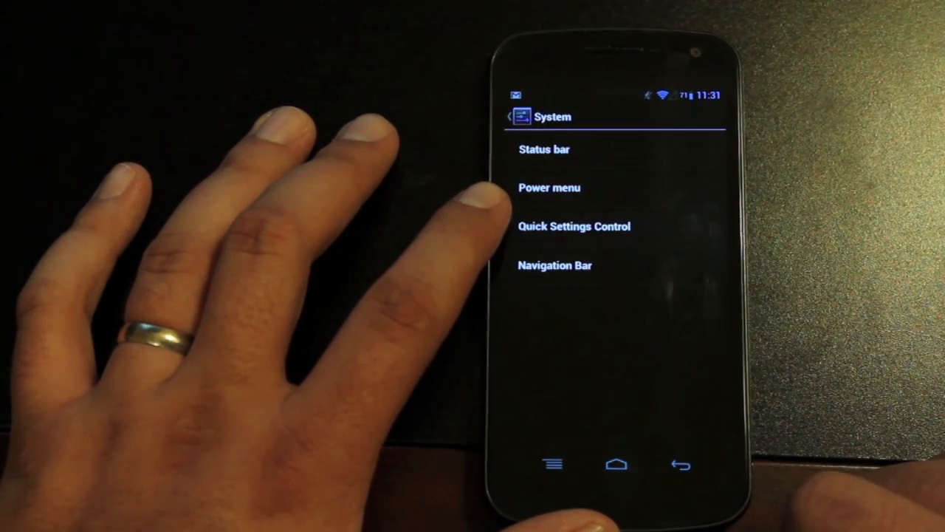
# Step: Review the Navigation Bar Buttons editor, save the settings, and enter NavigationBar Size options
pyautogui.click(549, 187)
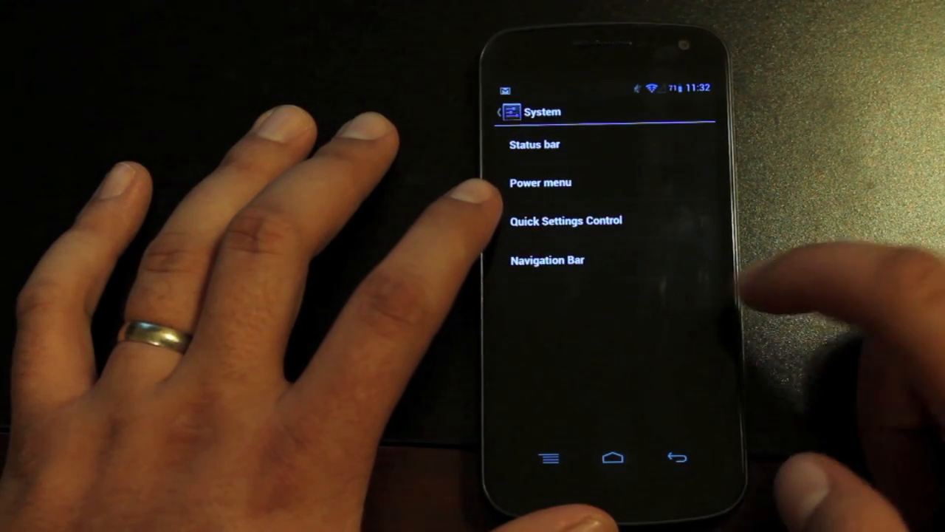
pyautogui.click(547, 260)
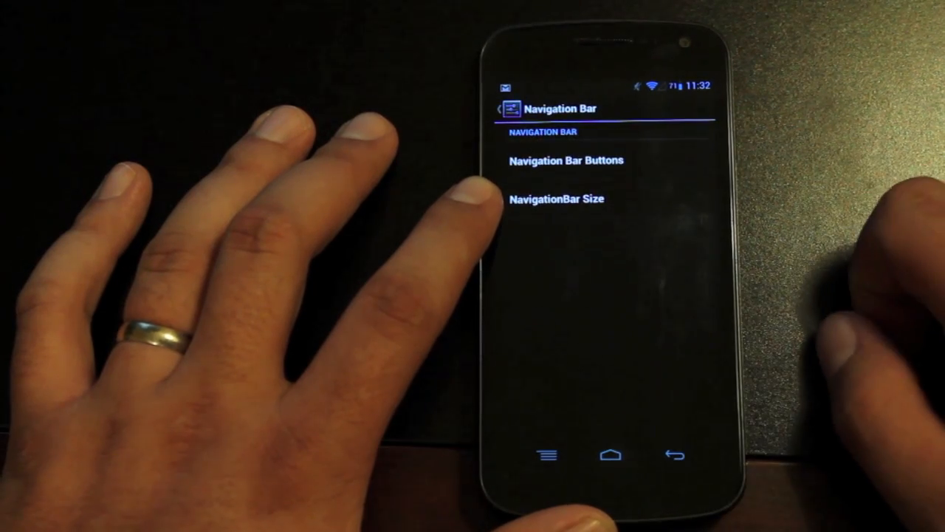
pyautogui.click(564, 159)
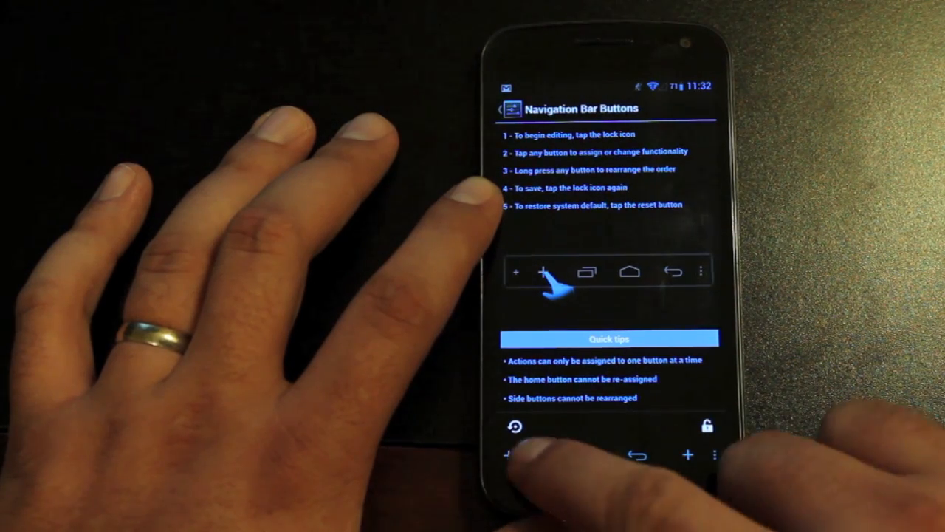
pyautogui.click(516, 272)
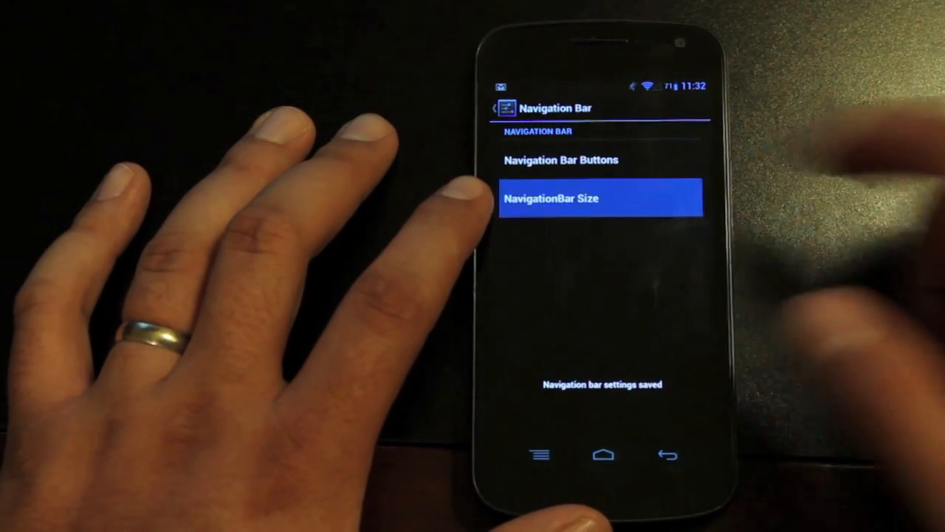
pyautogui.click(599, 198)
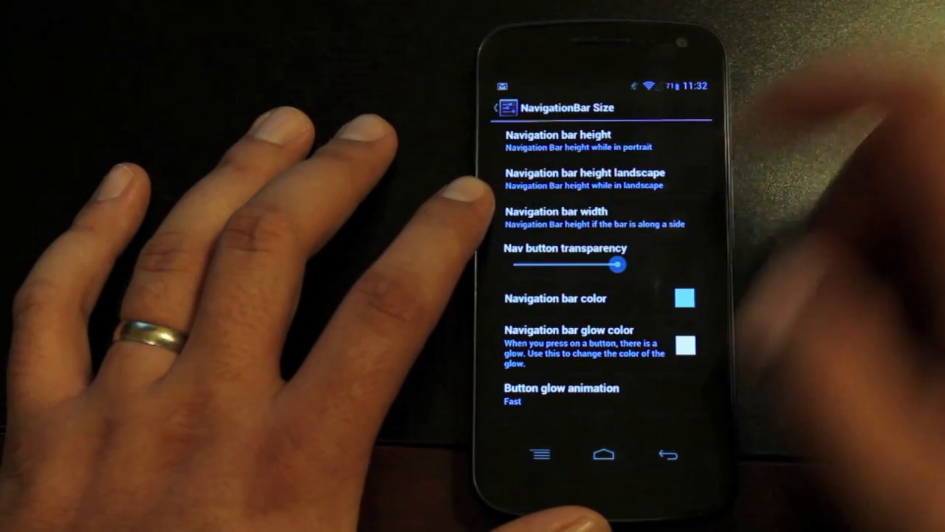
# Step: Set the navigation bar colour to purple and move on to the Lock screen settings
pyautogui.click(562, 139)
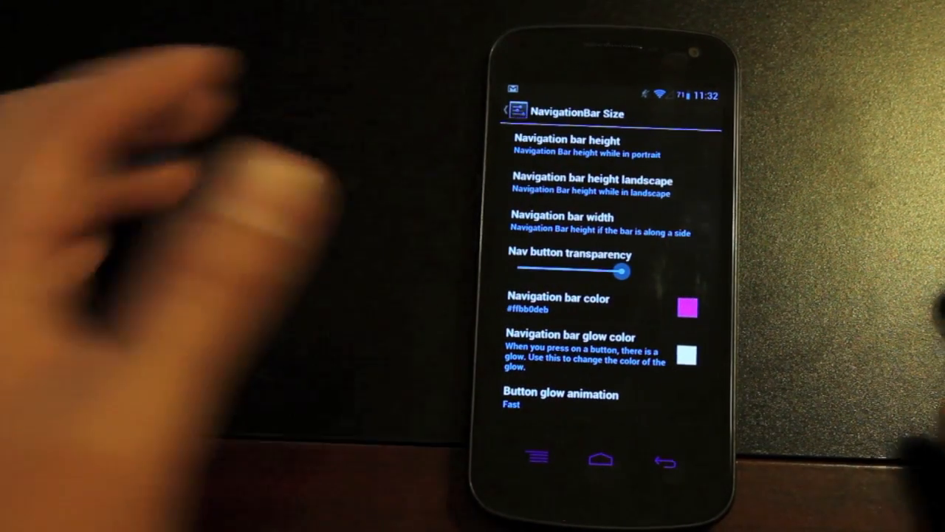
pyautogui.click(686, 307)
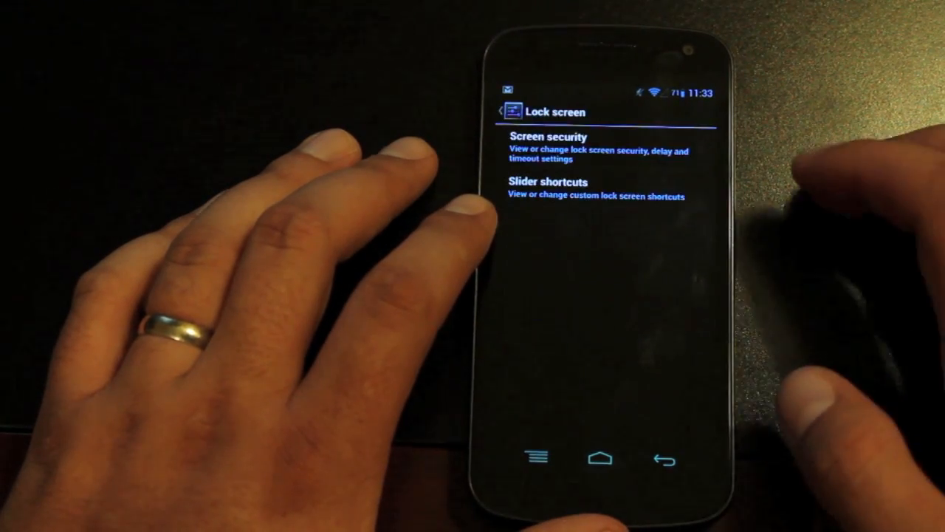
# Step: Assign Browser to a lock screen slider shortcut target and save the slider shortcuts
pyautogui.click(546, 143)
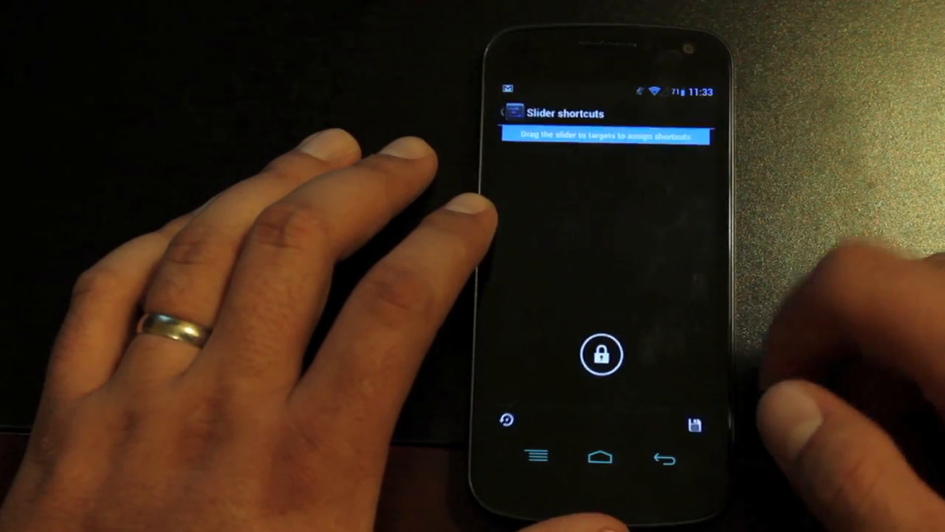
pyautogui.click(601, 355)
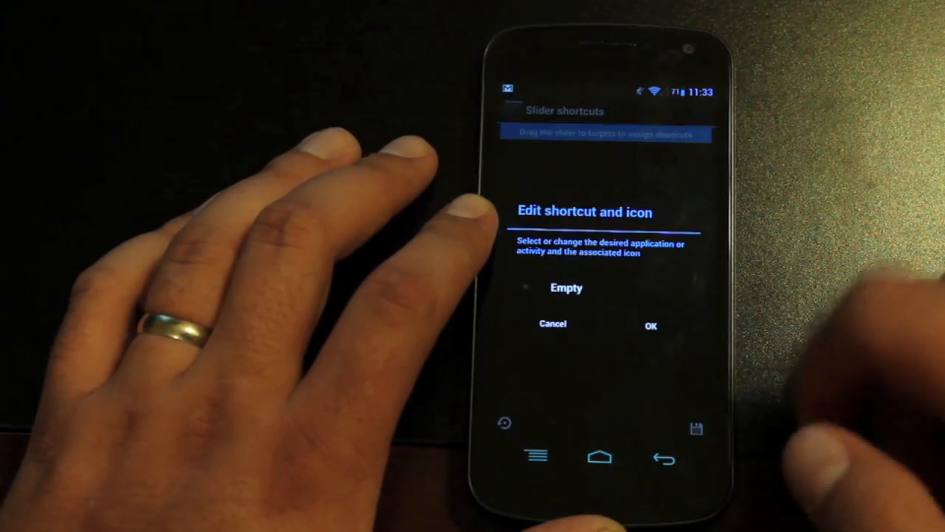
pyautogui.click(566, 287)
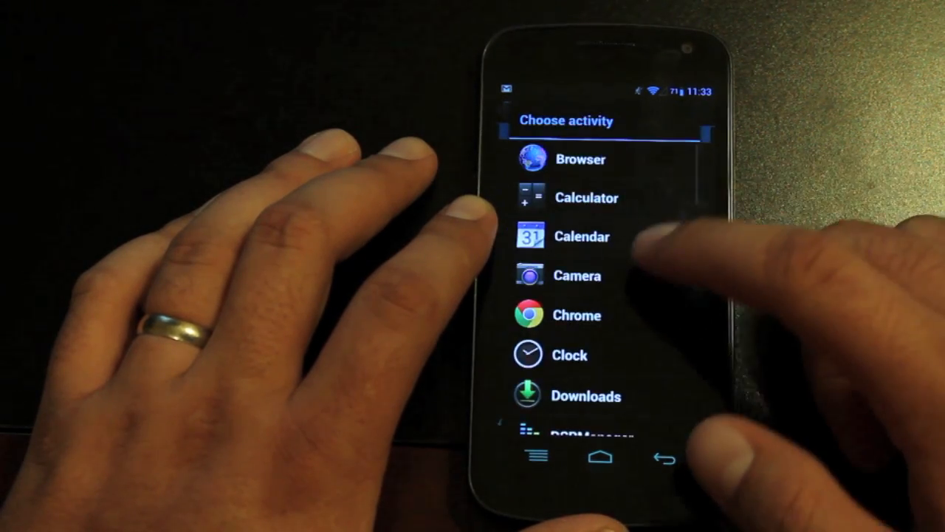
pyautogui.click(579, 160)
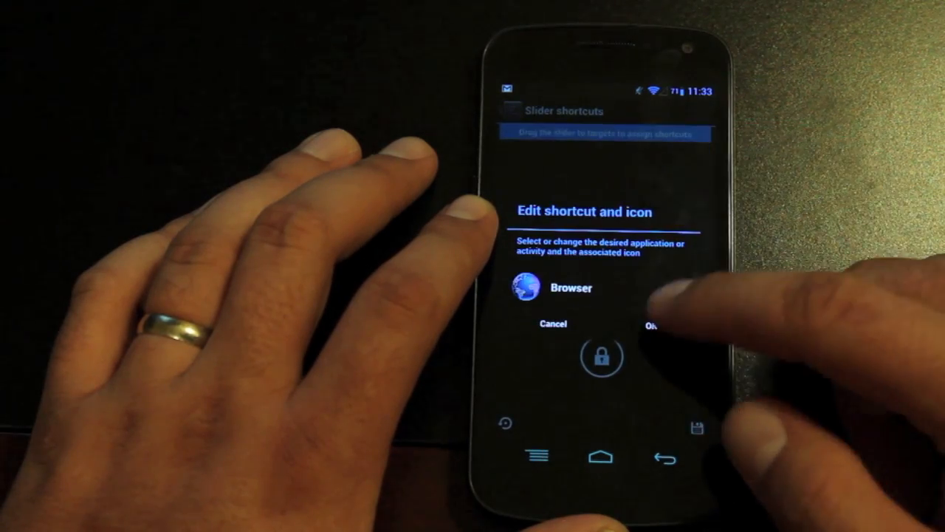
pyautogui.click(653, 323)
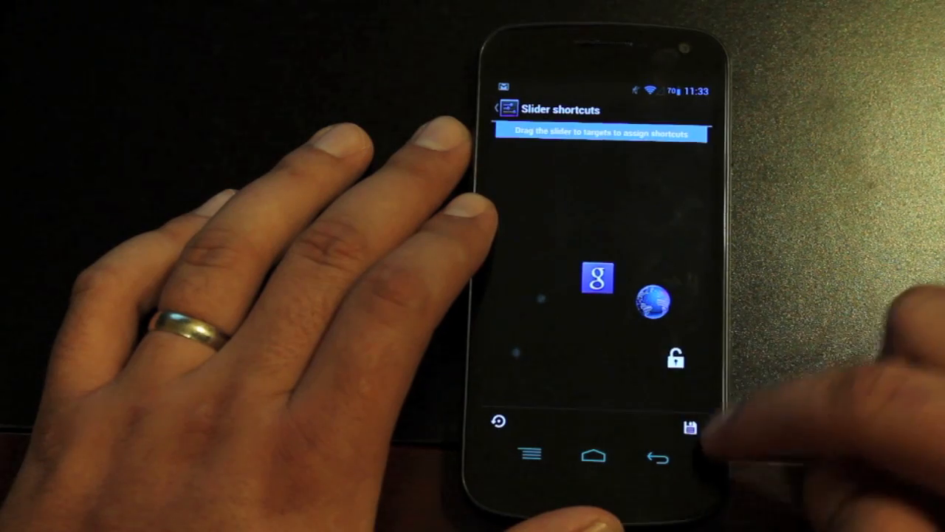
pyautogui.click(689, 423)
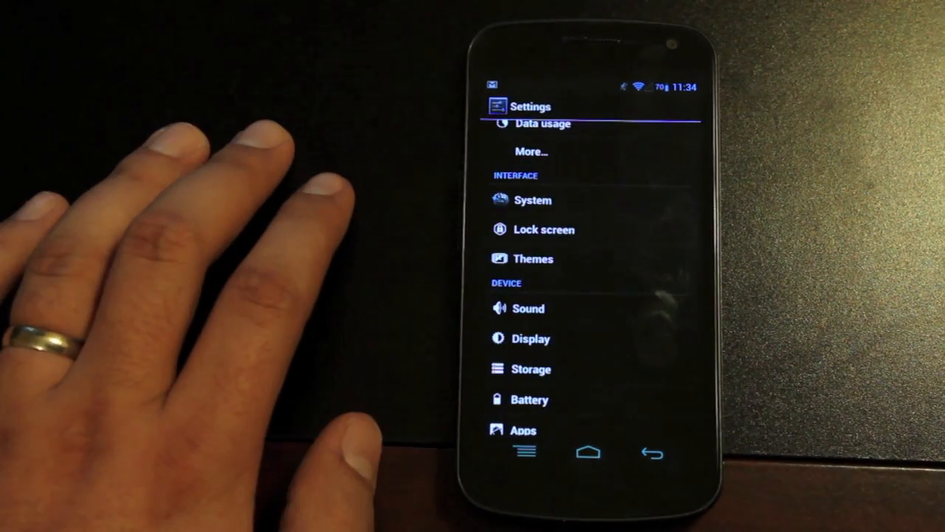
# Step: Leave Settings for the home screen and bring up the power menu
pyautogui.click(588, 452)
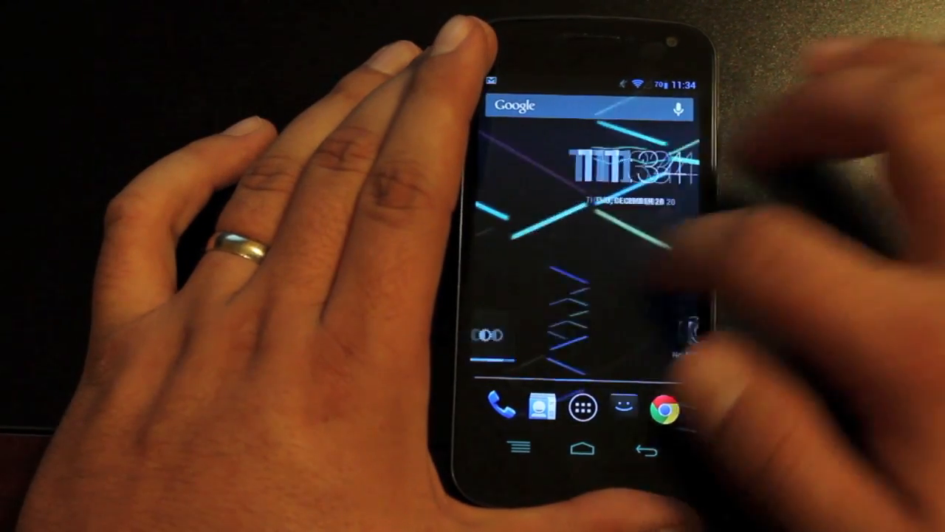
pyautogui.click(579, 408)
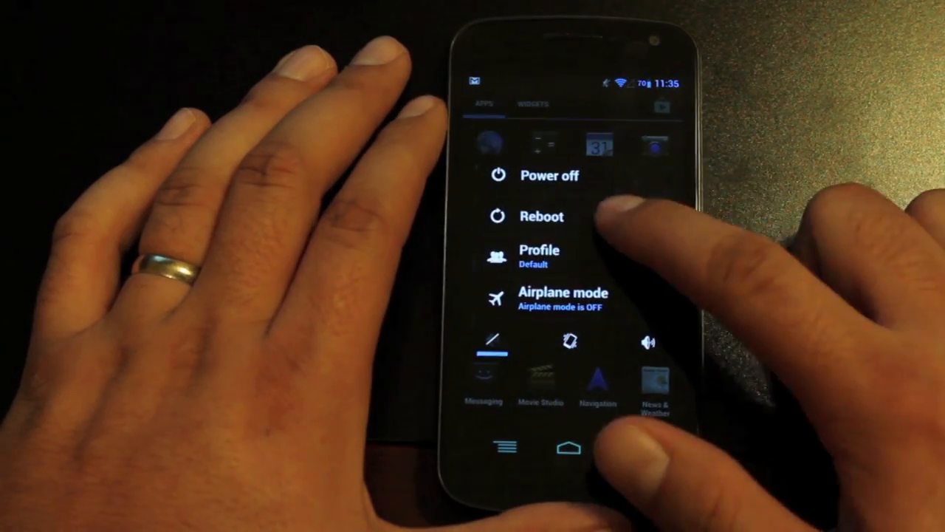
# Step: Reboot into Recovery from the power menu, landing in TWRP 2.3.2.1
pyautogui.click(540, 216)
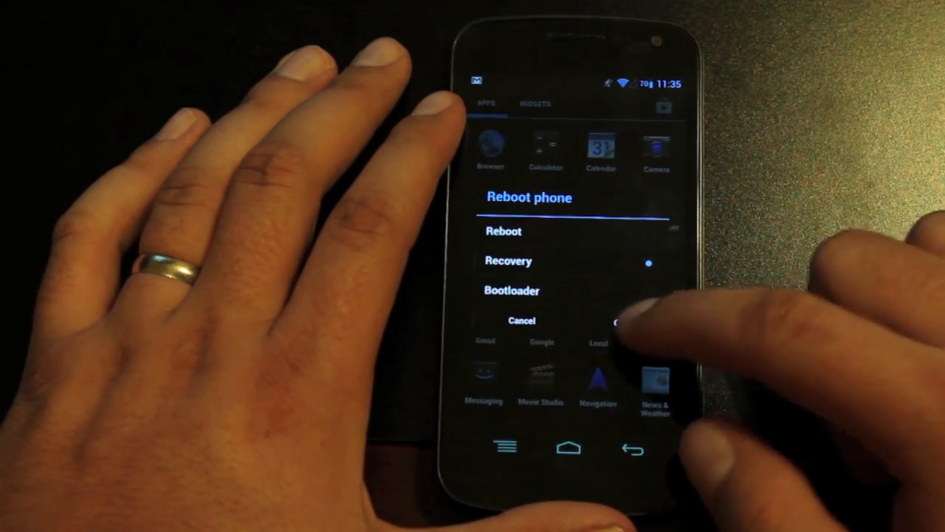
pyautogui.click(503, 230)
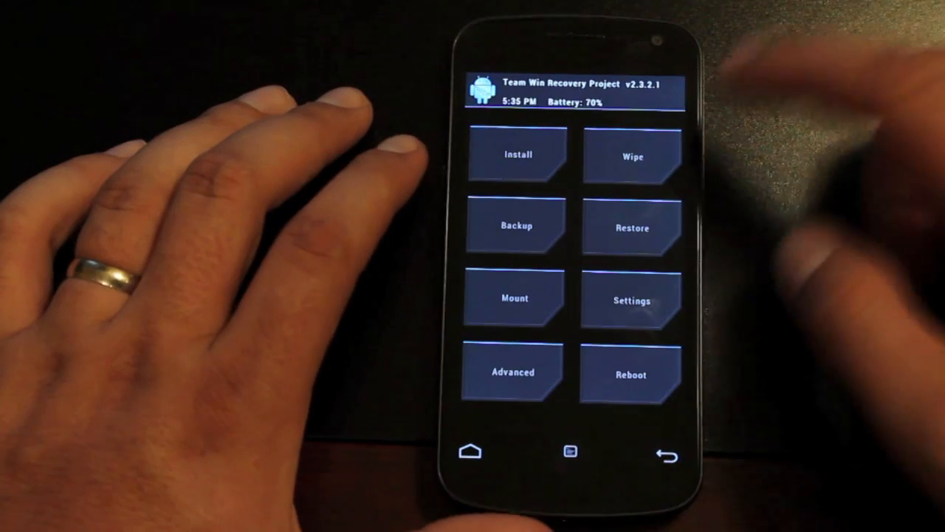
# Step: Wipe the cache with the swipe confirmation, then list the zip files in /sdcard/Download for install
pyautogui.click(632, 154)
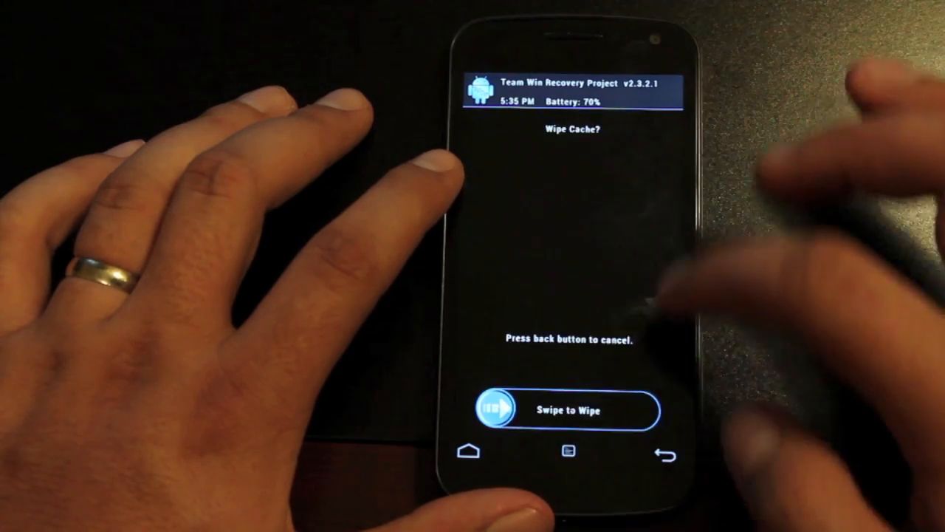
pyautogui.moveTo(500, 410); pyautogui.dragTo(633, 411)
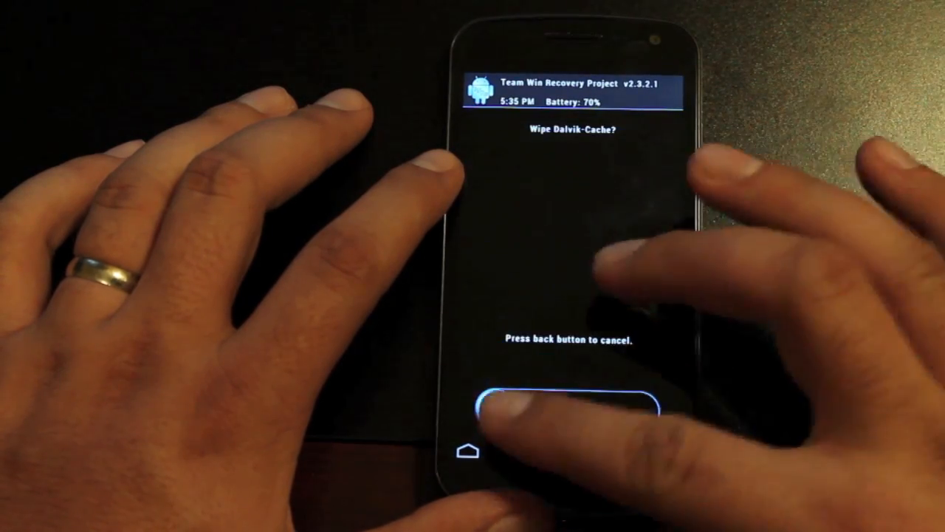
pyautogui.click(470, 452)
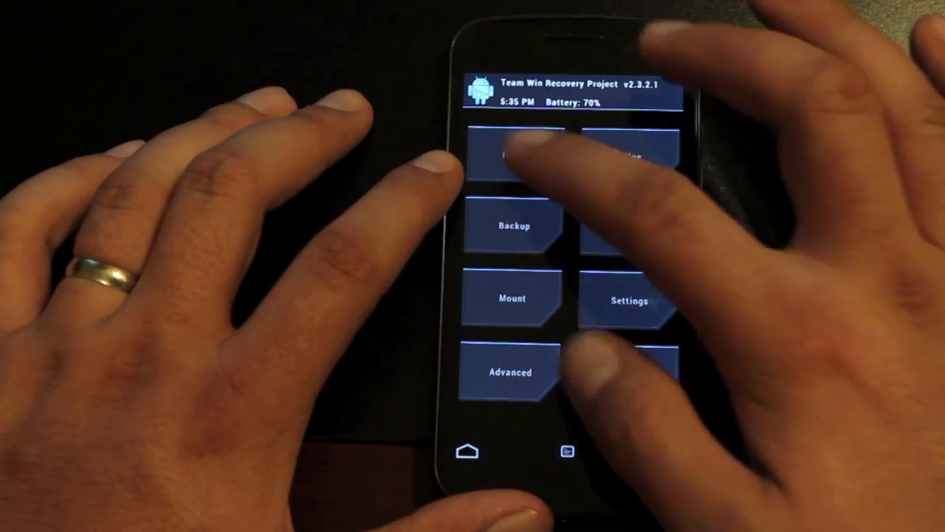
pyautogui.click(517, 156)
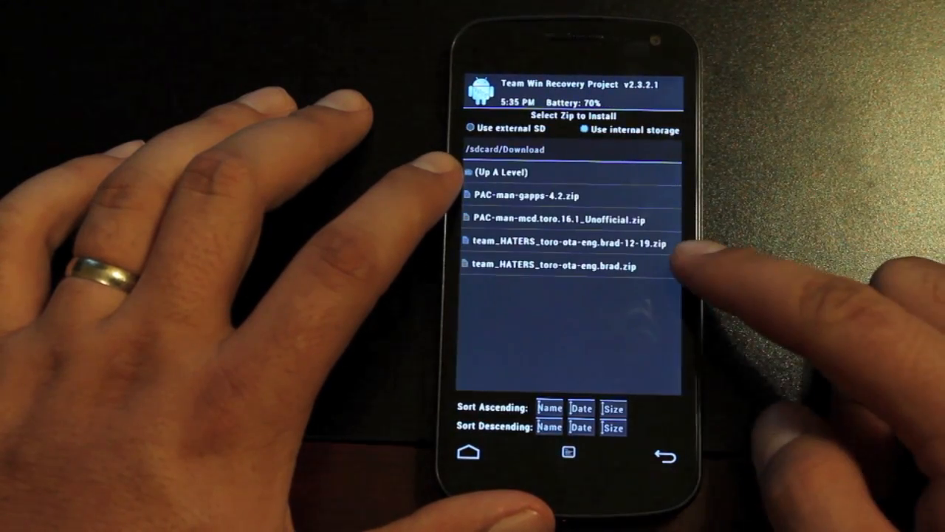